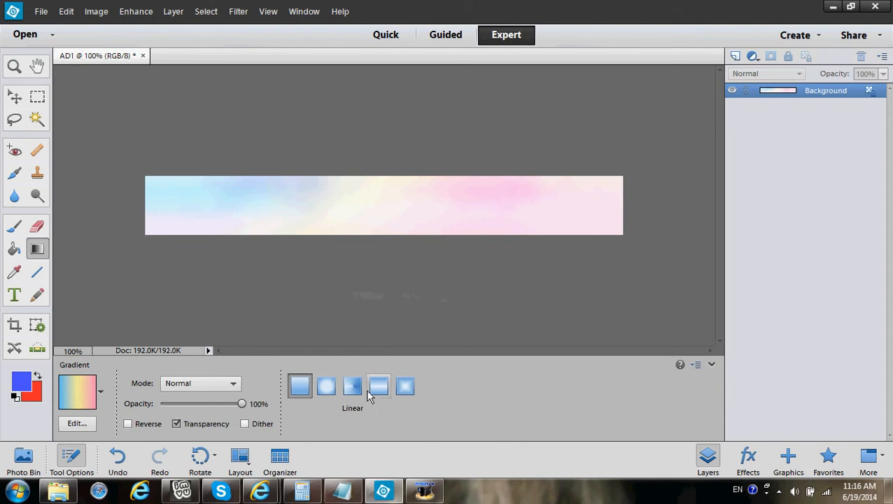
mouse_move(351, 387)
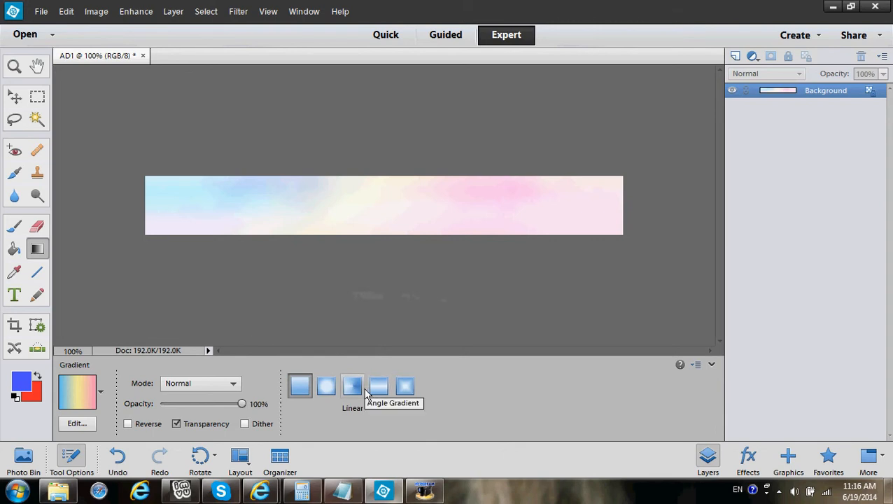
- Review and dismiss the product improvement program notice from the Help menu
click(423, 491)
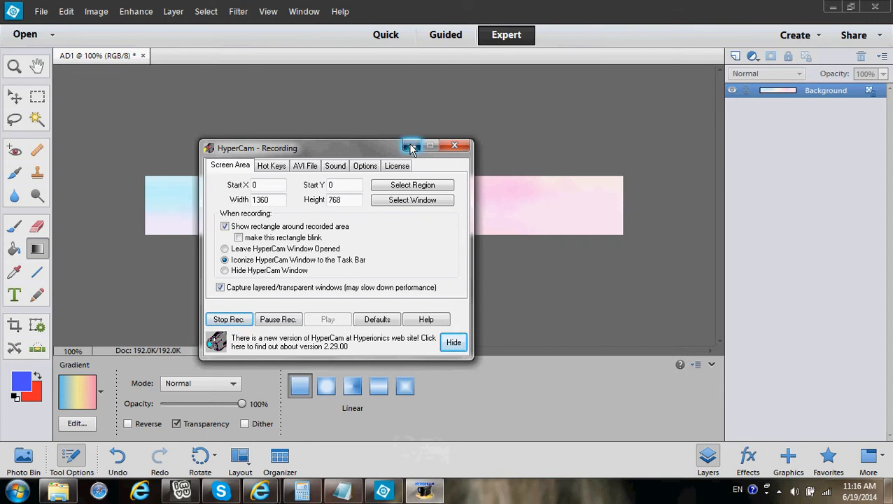
click(412, 144)
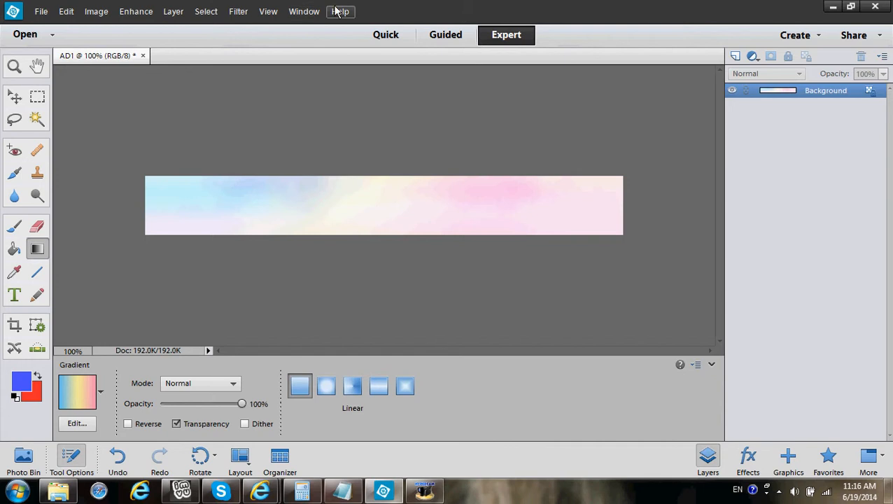
click(340, 11)
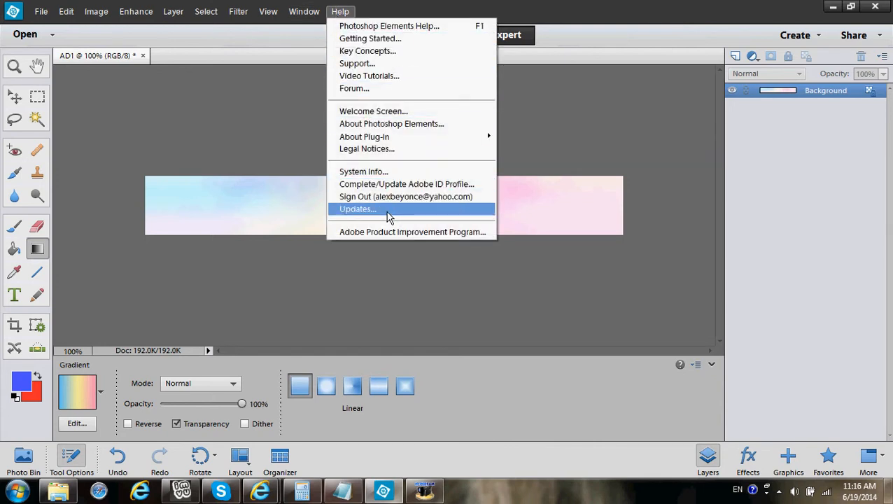
mouse_move(341, 11)
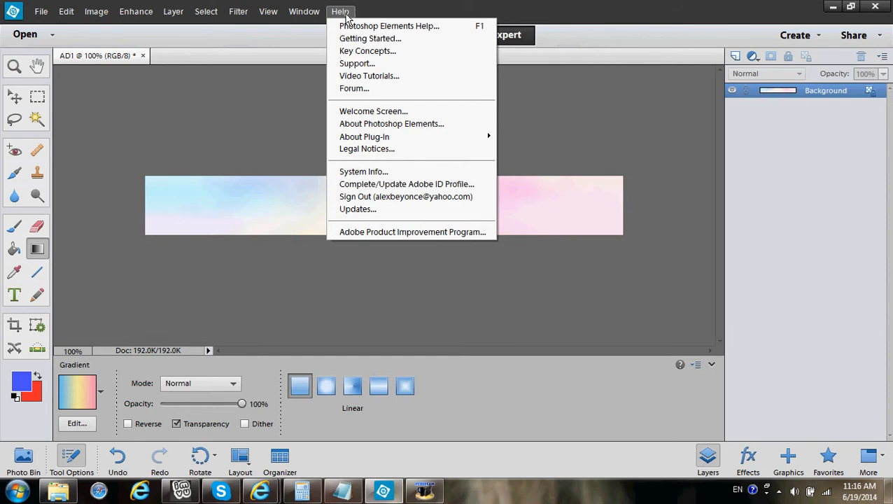
mouse_move(391, 25)
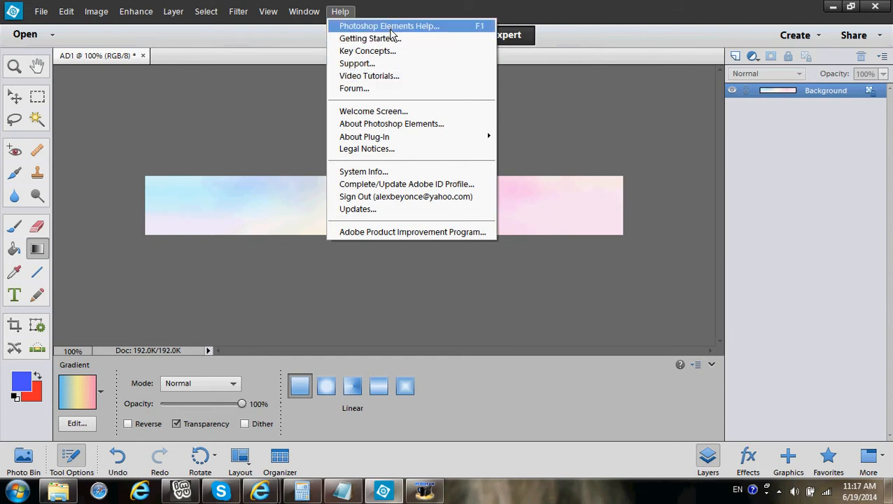
click(412, 233)
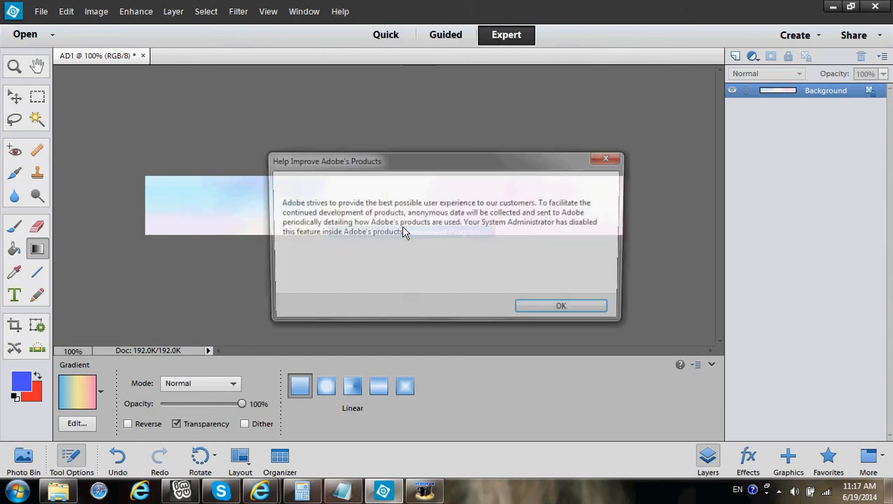
click(560, 305)
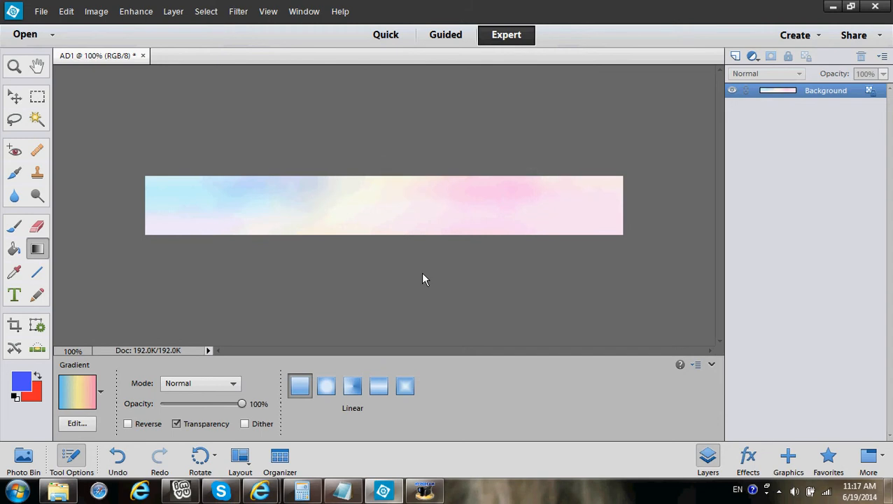
mouse_move(273, 166)
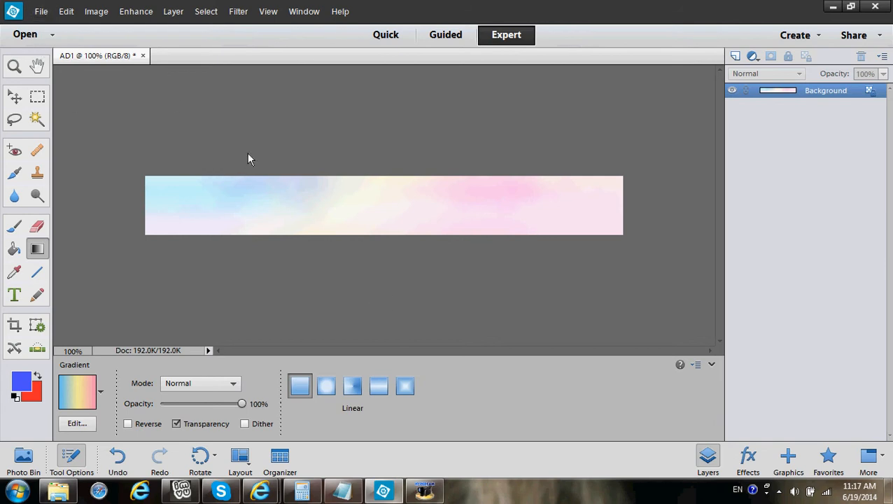
mouse_move(260, 142)
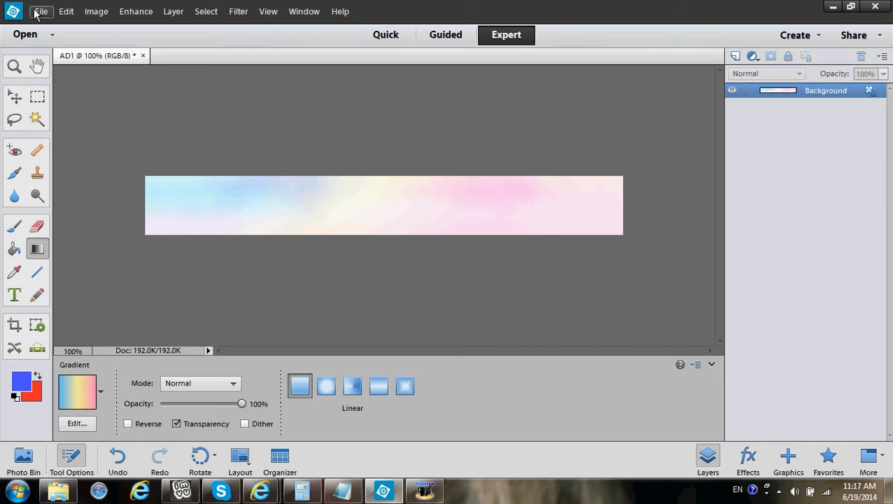
- Create a new blank file named Example, 600 by 600 pixels
click(42, 11)
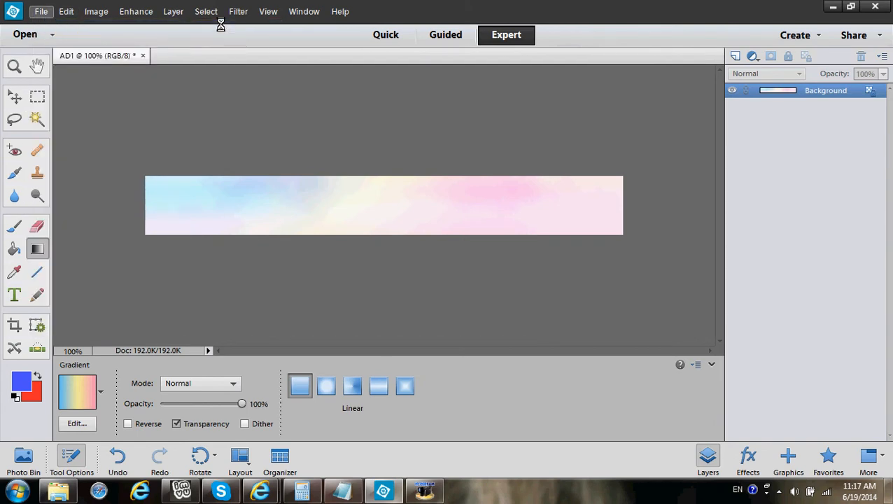
click(45, 11)
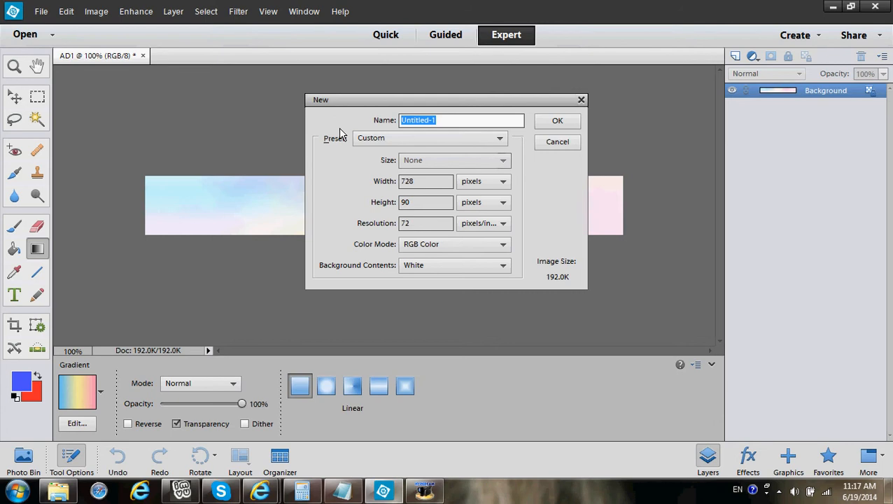
text(A)
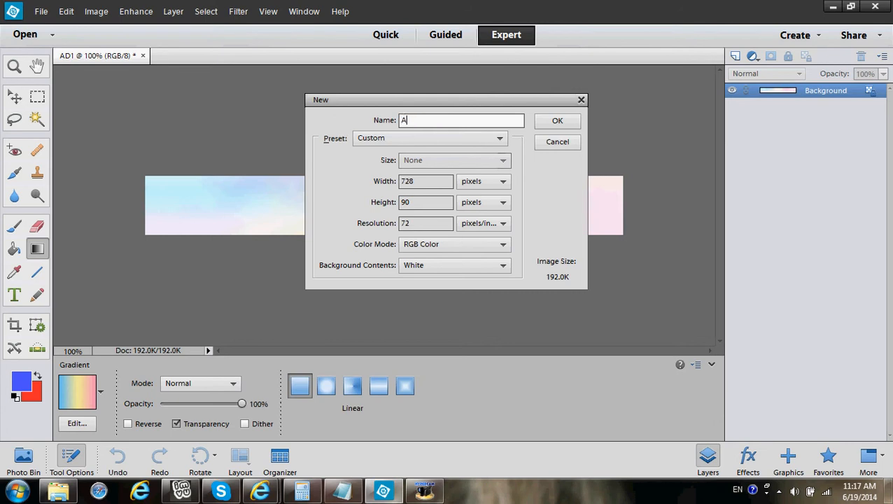
text(p)
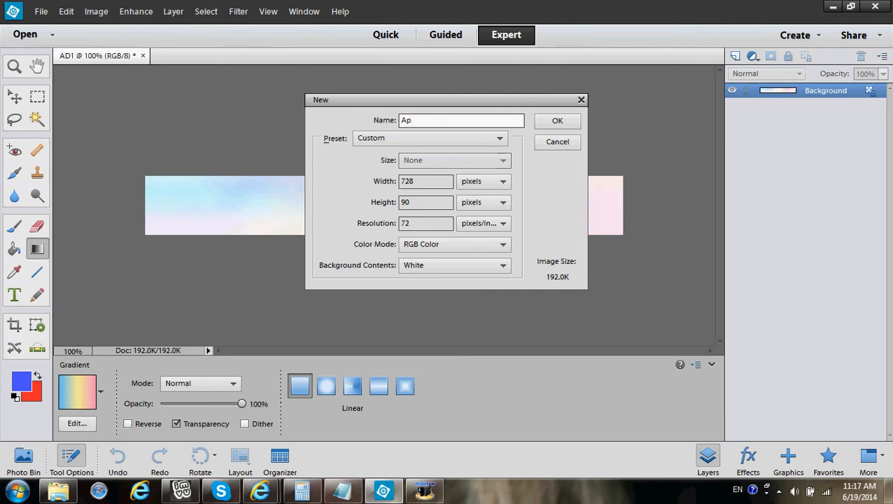
key(Backspace)
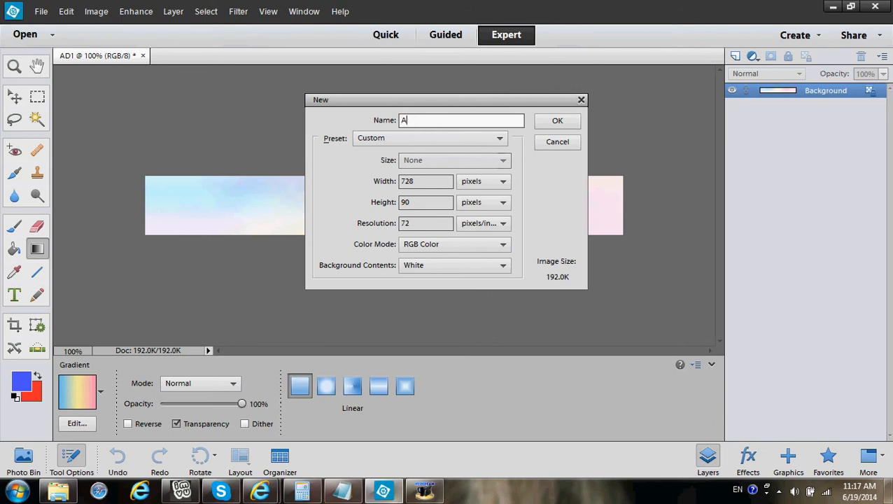
text(xample)
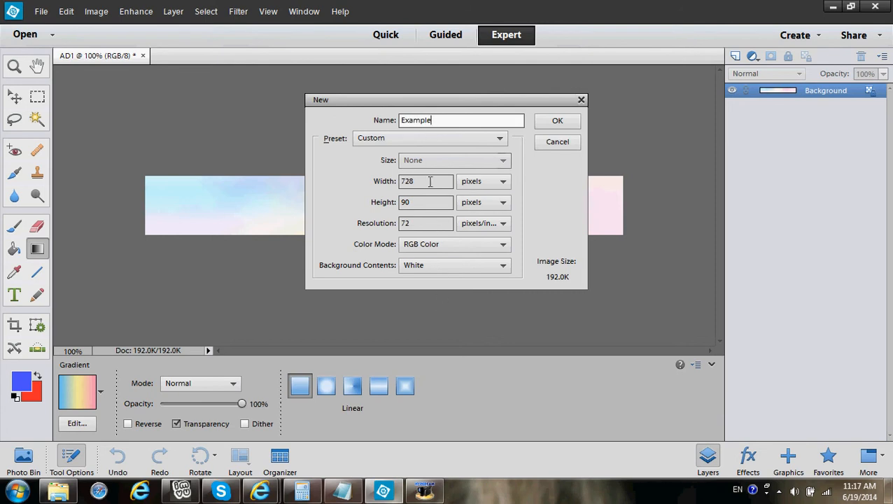
text(500)
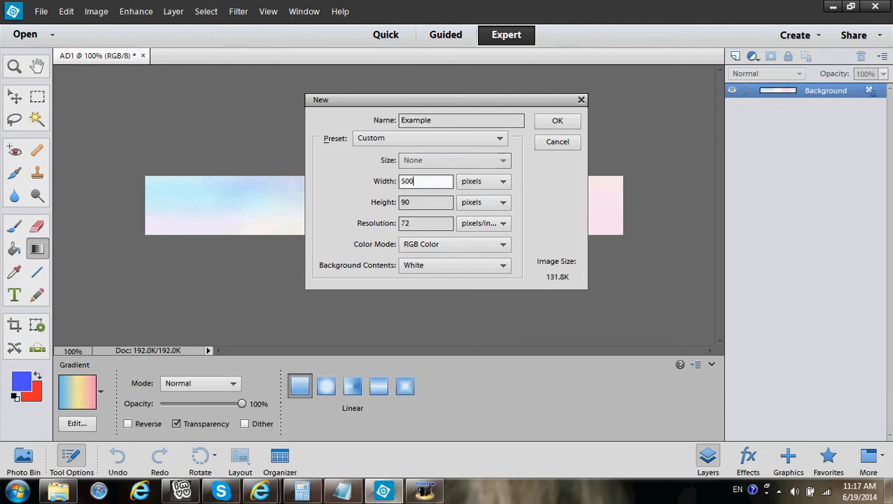
text(600)
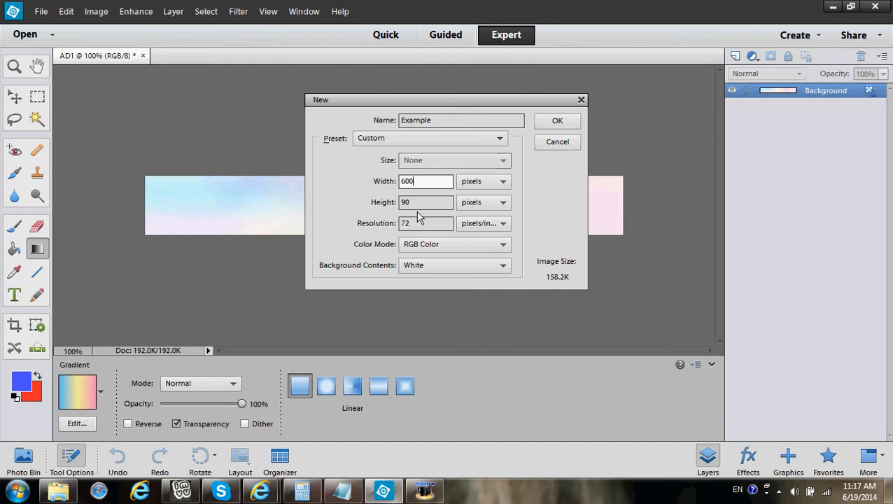
text(600)
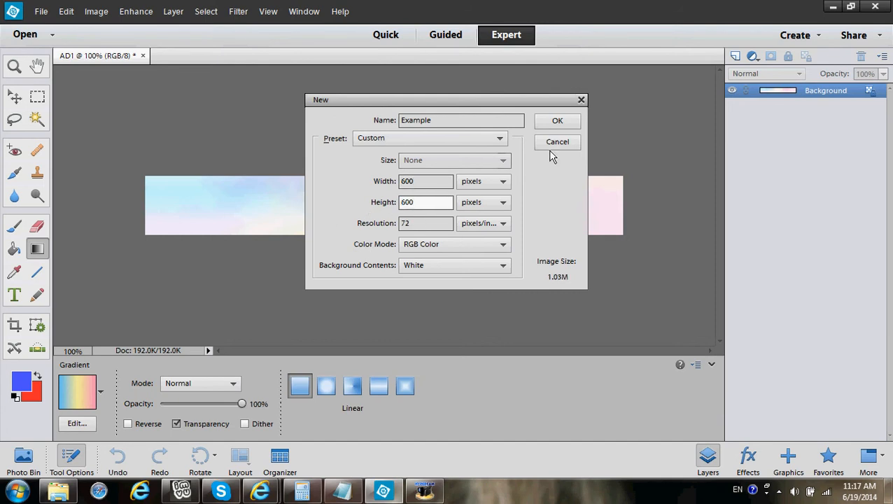
click(558, 121)
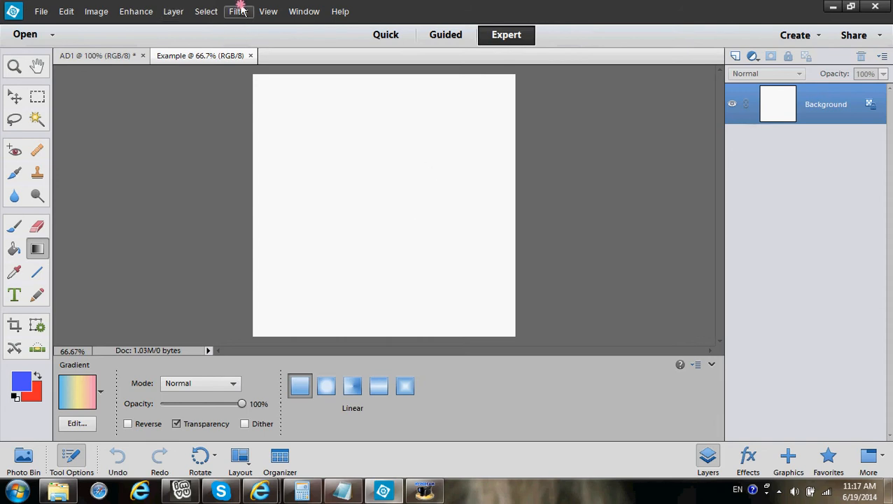
- Render clouds on the image, then start converting them to black and white via Enhance
click(238, 11)
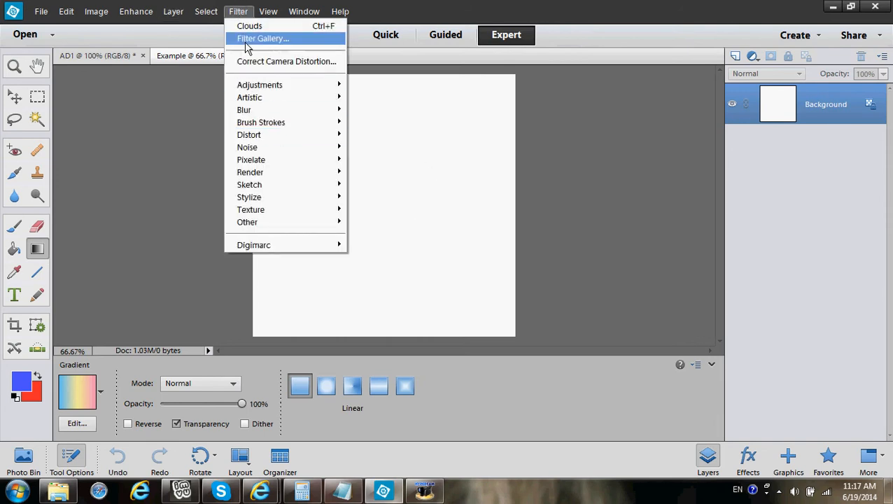
mouse_move(266, 192)
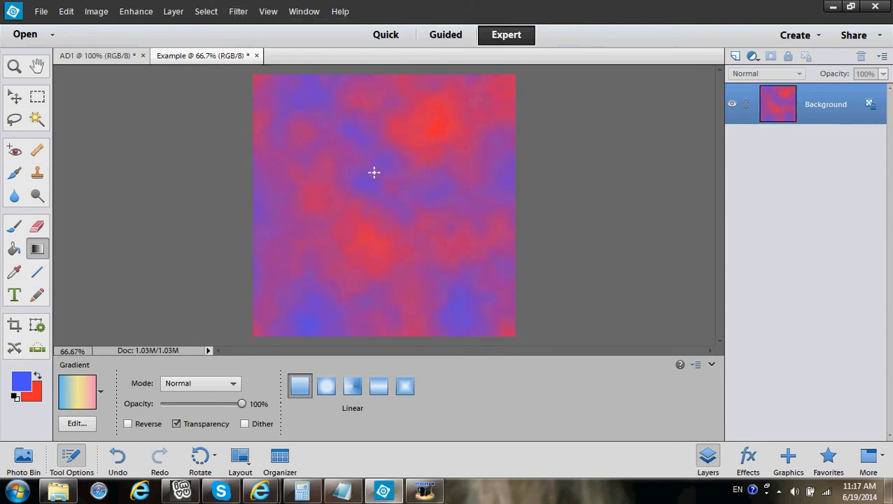
mouse_move(473, 153)
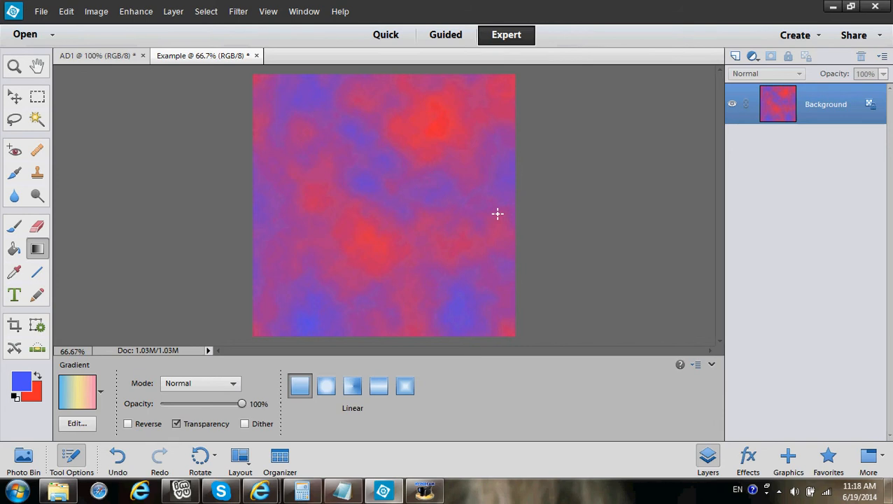
click(136, 11)
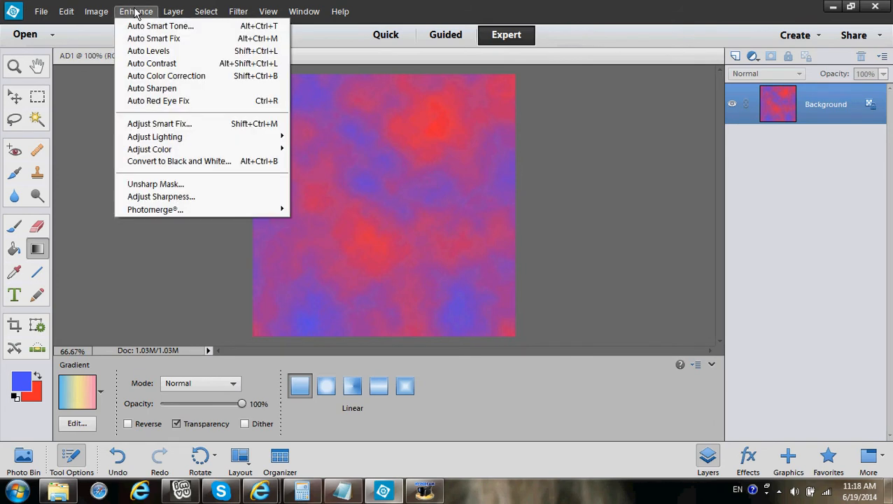
mouse_move(173, 161)
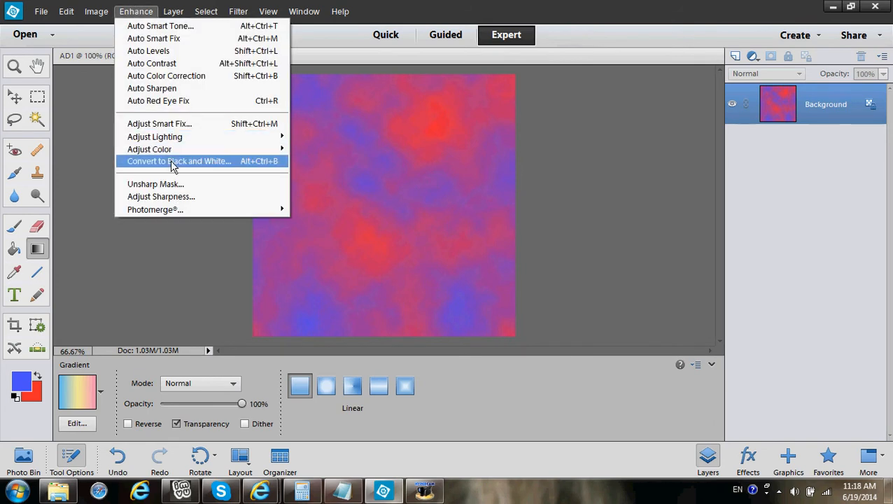
click(178, 161)
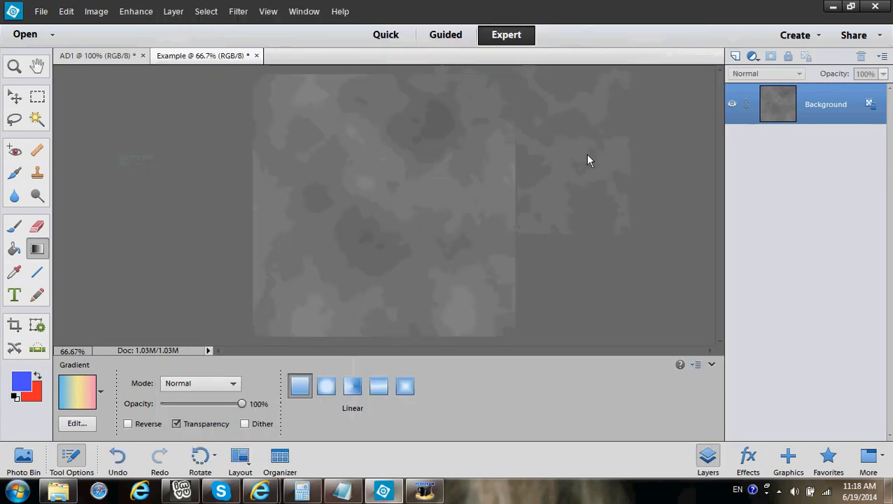
mouse_move(736, 58)
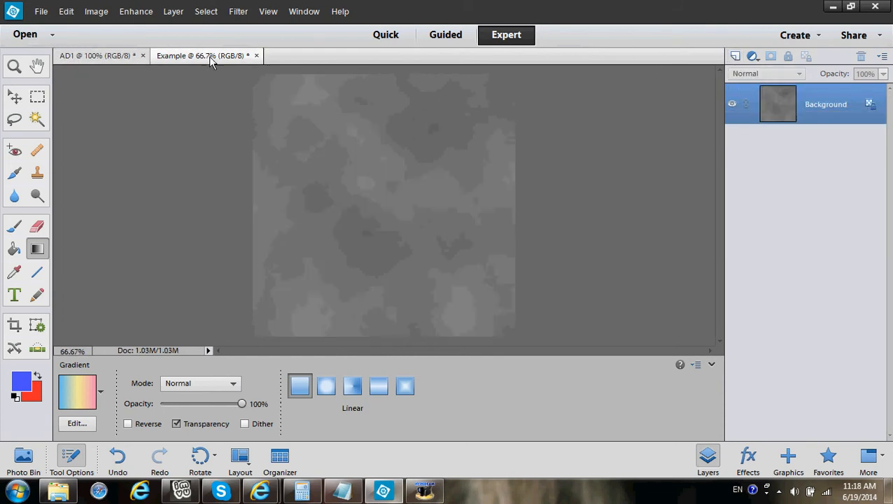
- Add an empty Layer 1 above the grey cloud background from the Layers panel
click(734, 55)
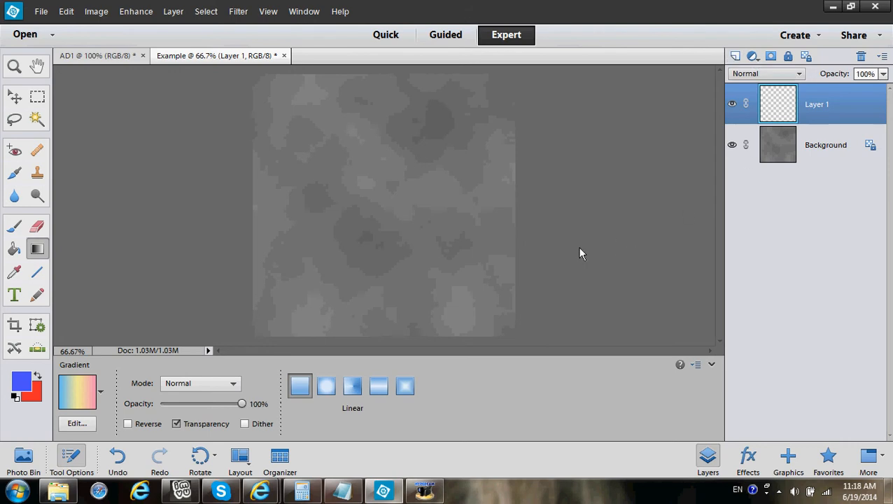
- Fill Layer 1 with a vertical purple-pink-yellow Pastels gradient and set it to Overlay
click(98, 392)
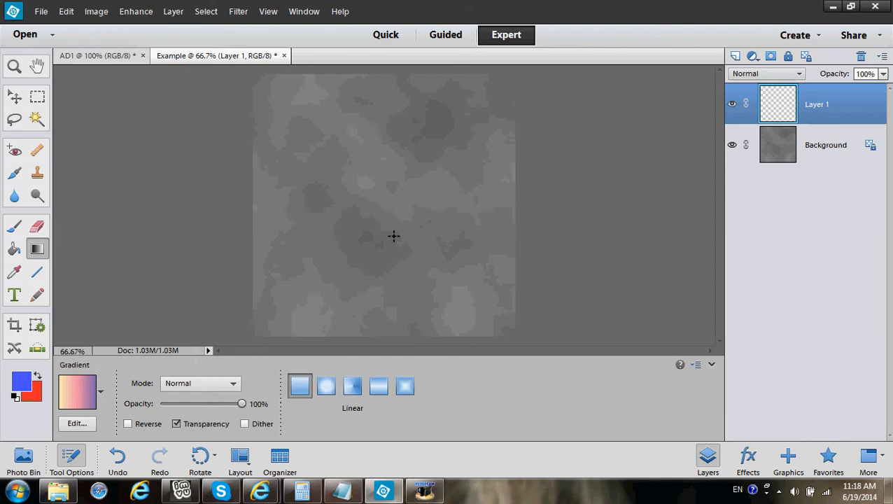
mouse_move(389, 72)
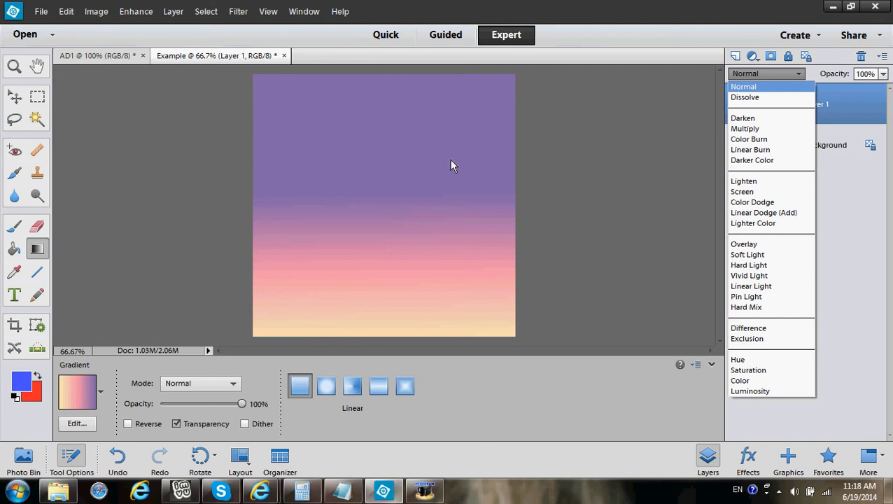
mouse_move(36, 249)
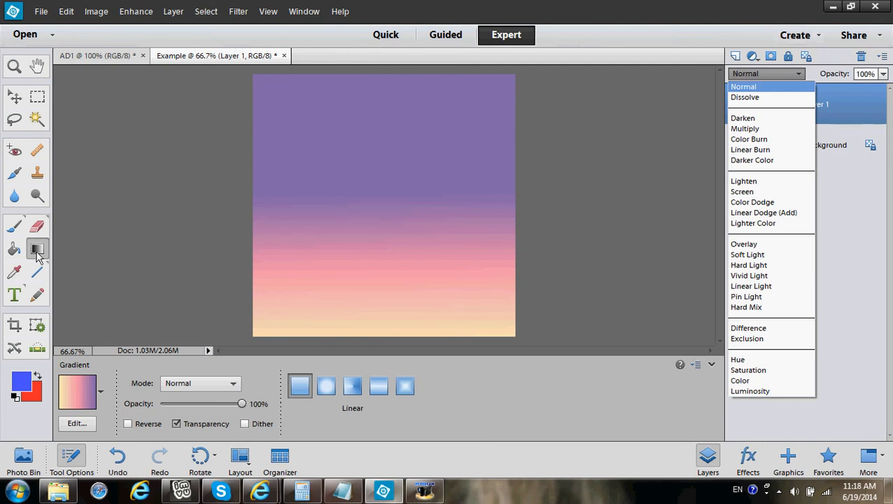
click(742, 86)
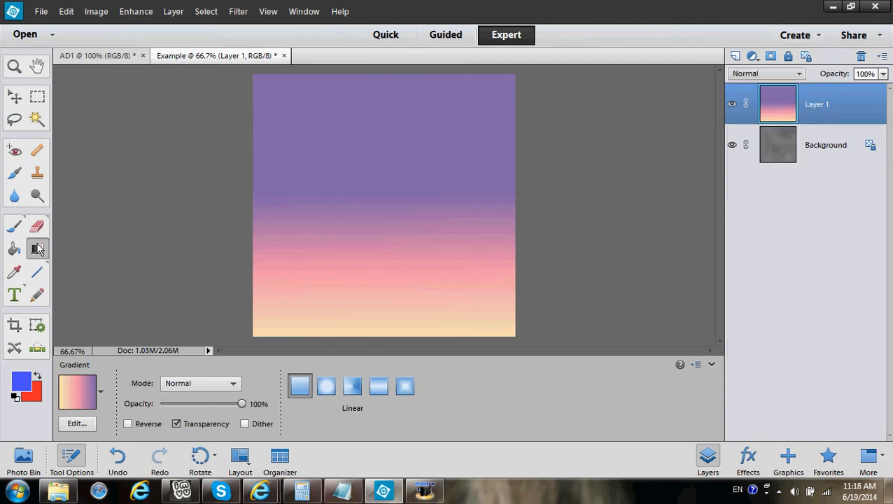
click(100, 392)
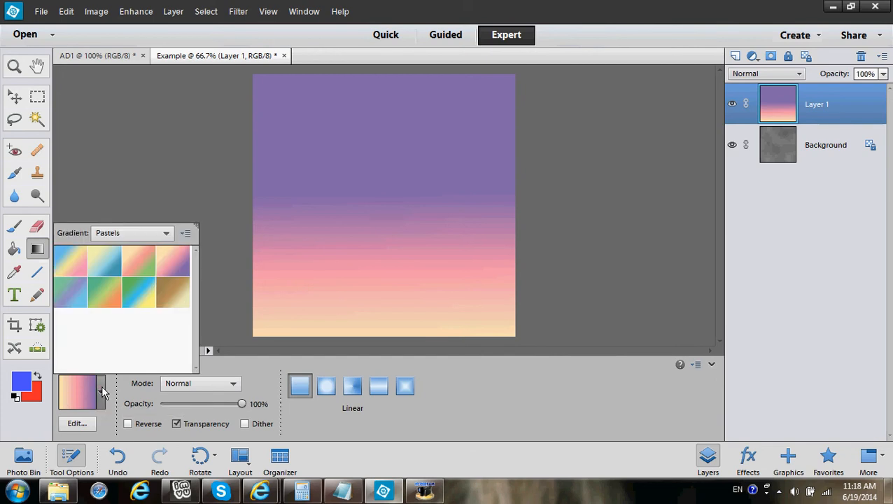
mouse_move(120, 398)
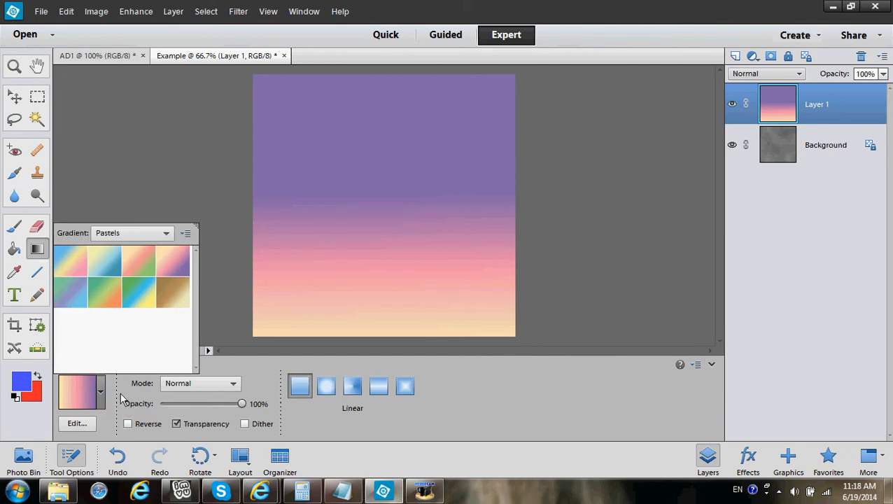
click(81, 391)
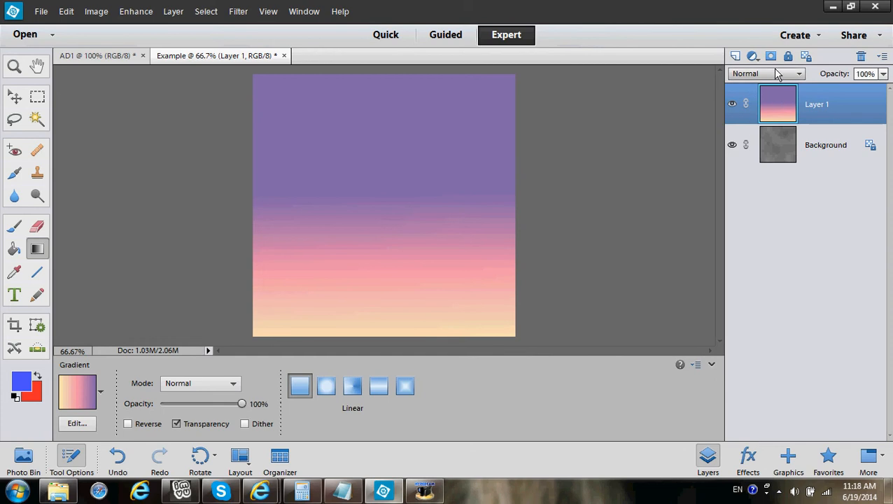
mouse_move(789, 77)
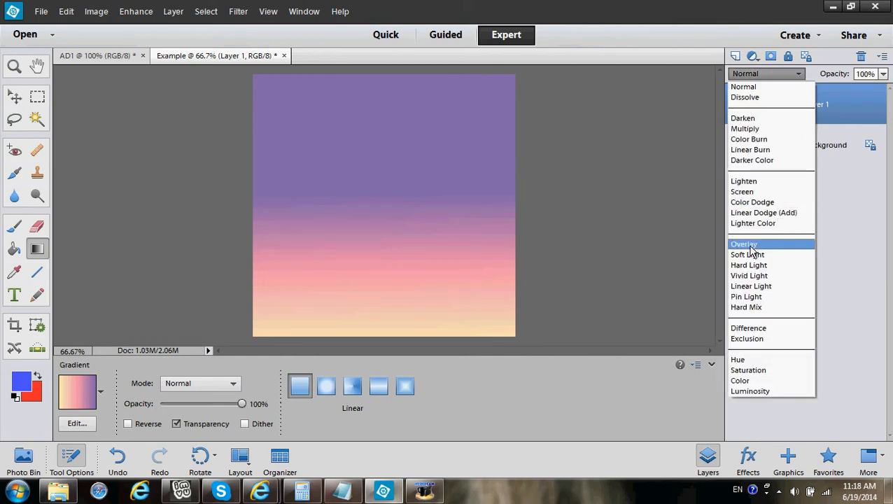
click(745, 243)
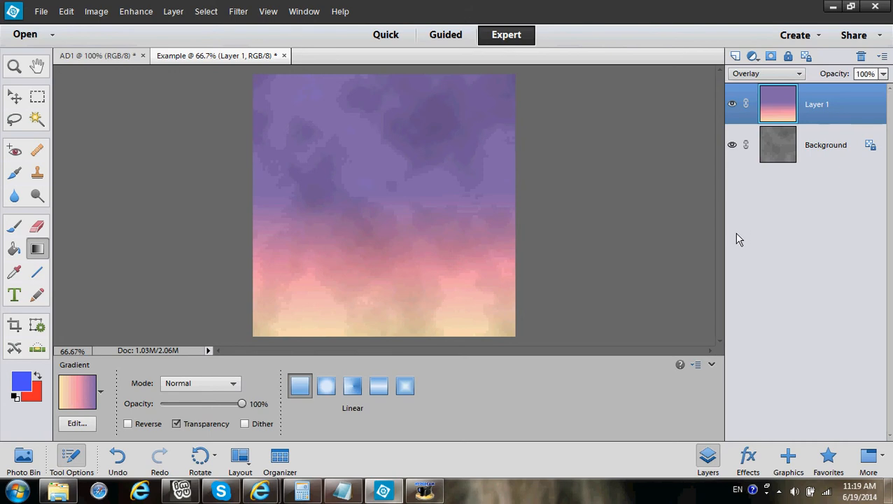
- Add Layer 2 and pick the Blue, Yellow, Pink pastel gradient preset
click(731, 56)
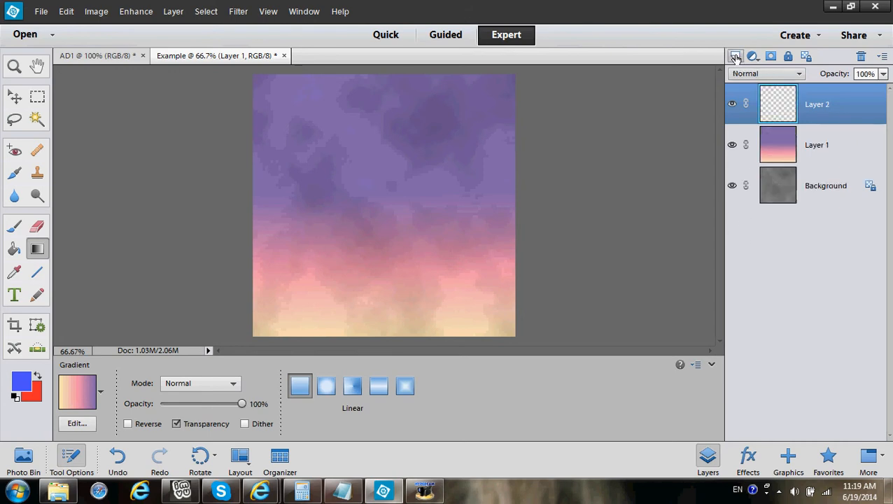
click(101, 392)
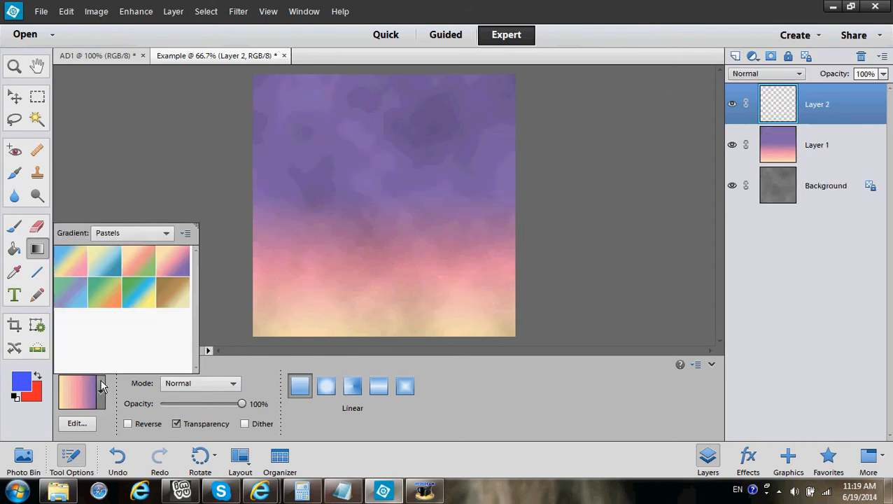
click(70, 260)
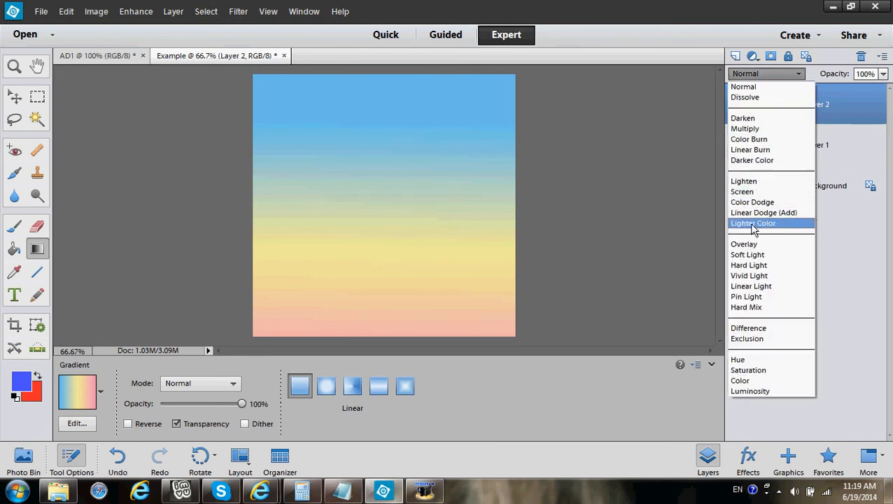
- Undo the vertical fill, drag the gradient diagonally and set Layer 2 to Overlay
click(745, 244)
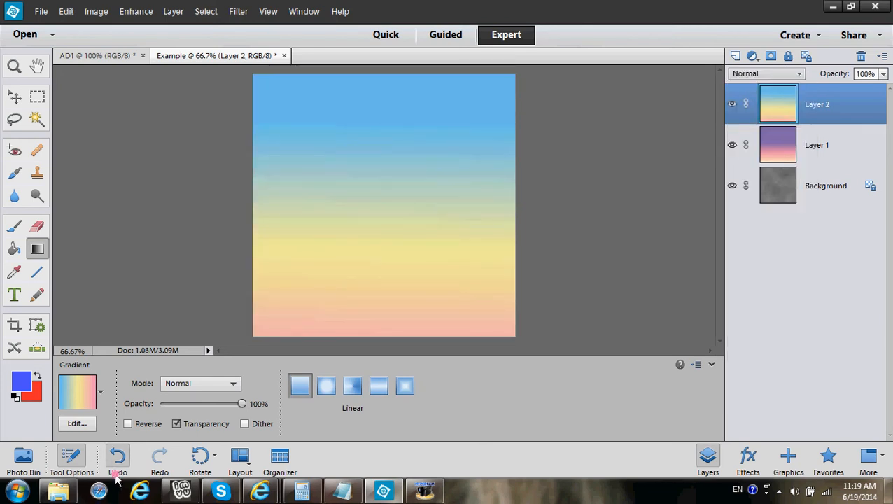
click(117, 457)
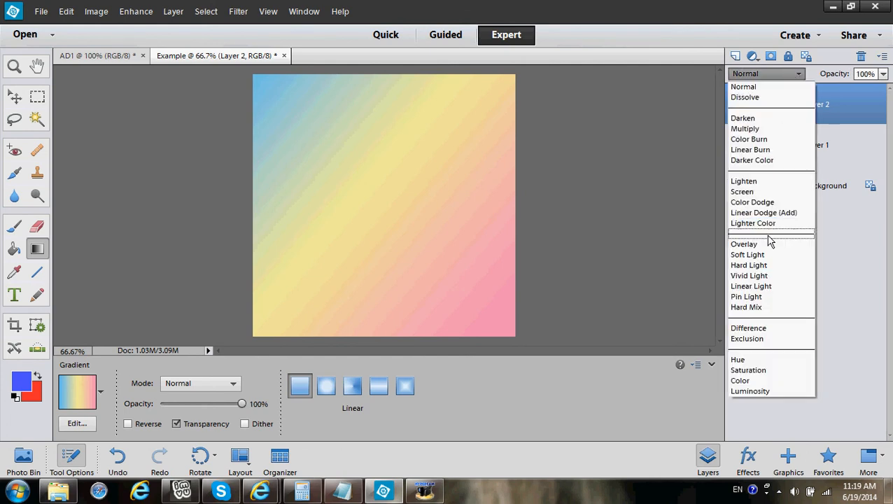
click(745, 244)
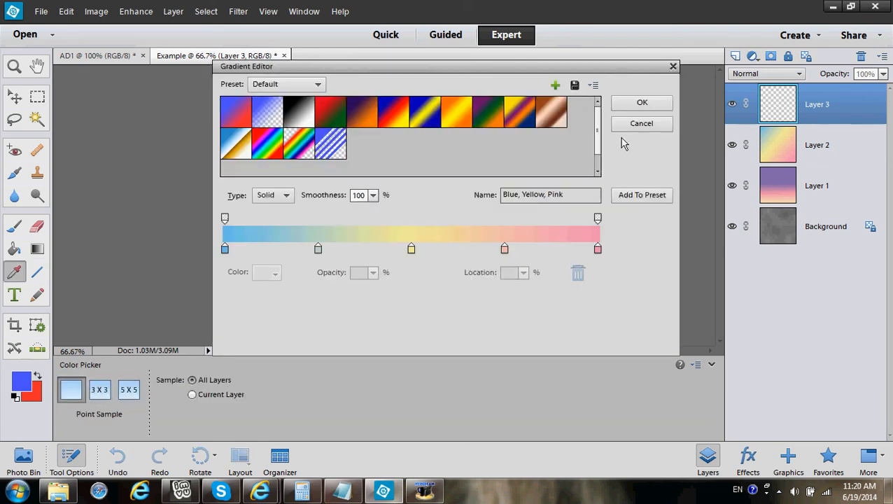
- Close the Gradient Editor and set Layer 3's diagonal yellow-to-blue gradient to Overlay
click(642, 102)
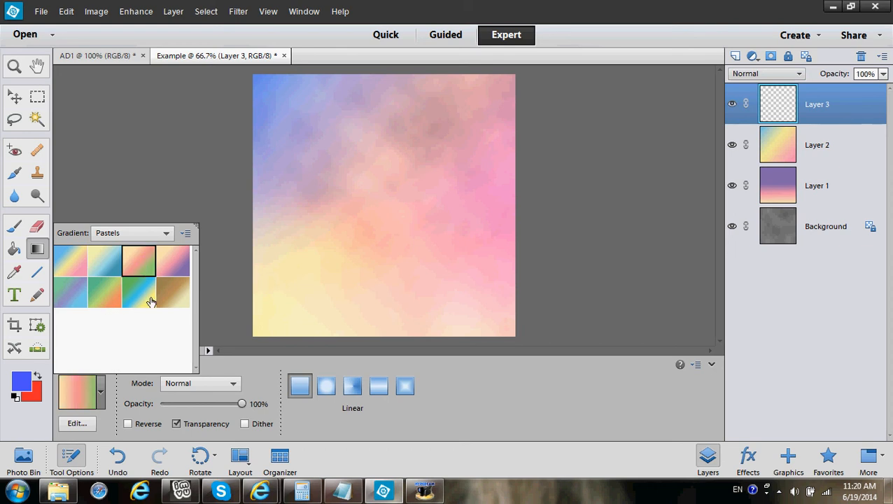
mouse_move(104, 259)
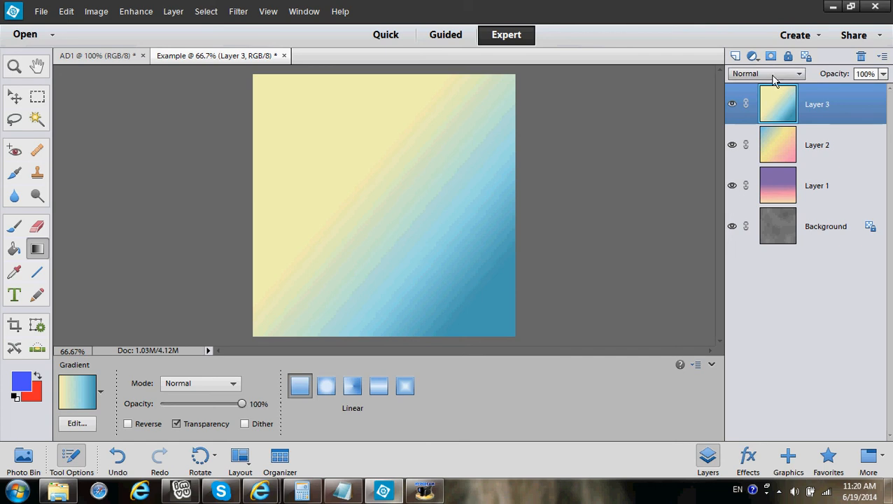
click(770, 73)
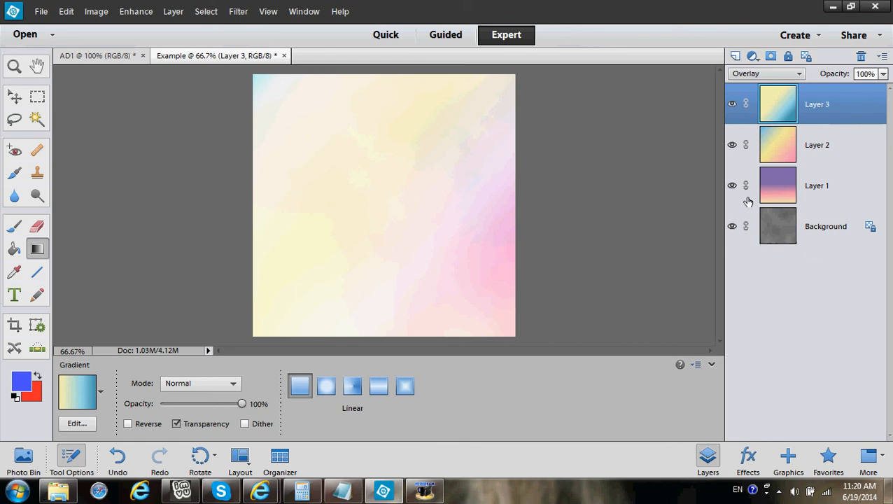
mouse_move(269, 76)
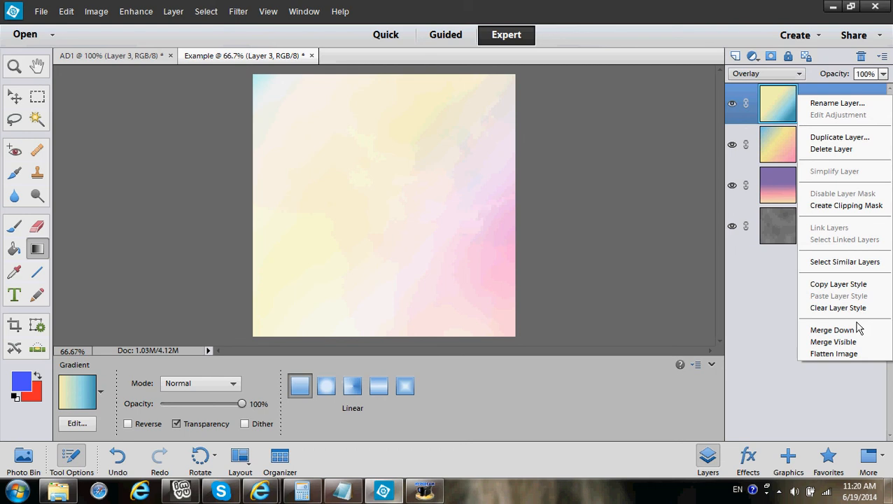
- Delete Layer 3 and confirm, leaving Layer 2's overlay as the top layer
click(832, 148)
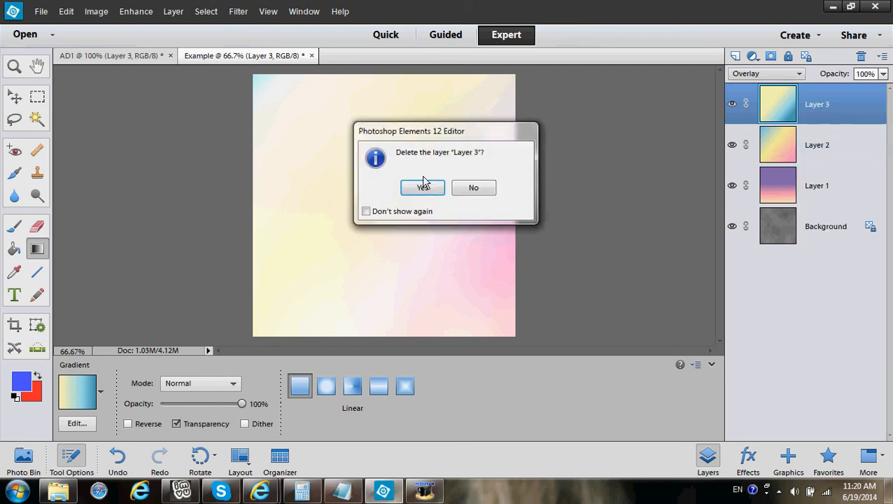
click(423, 187)
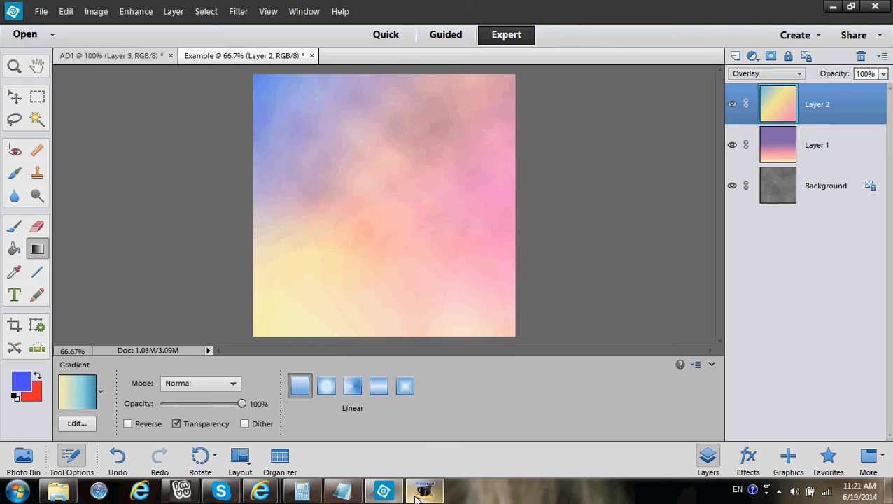
click(422, 490)
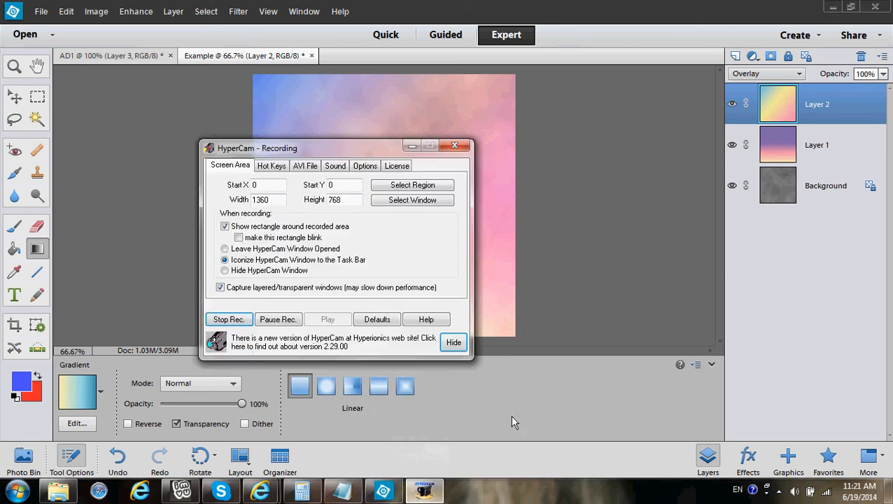